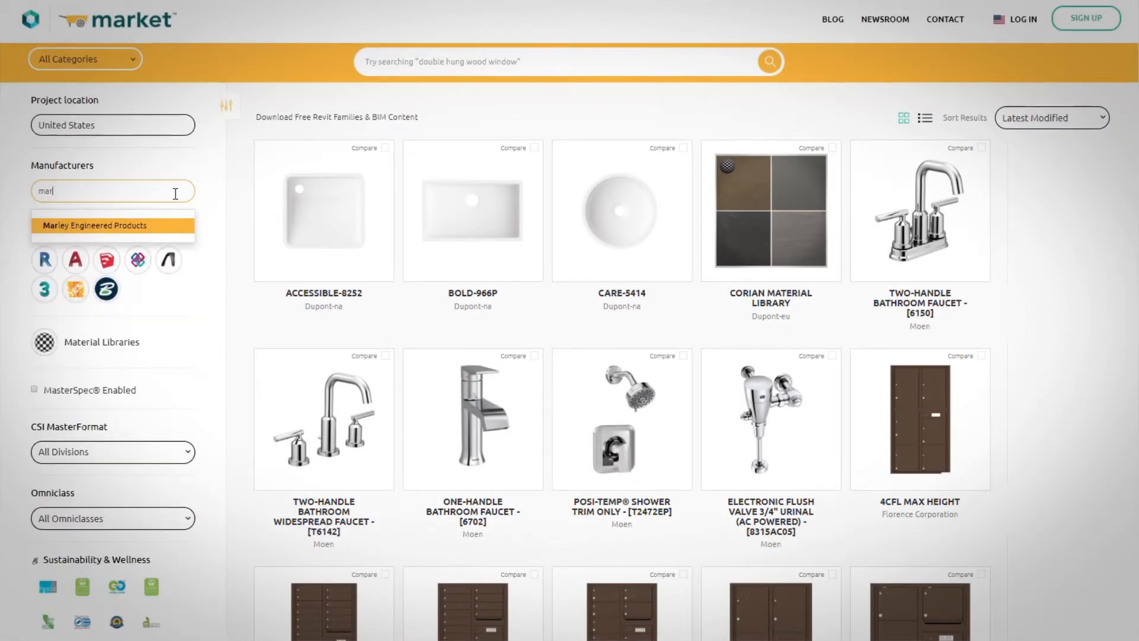
Filter to Marley Engineered Products and add CBD and BKOC Series to comparison.
{"action": "left_click", "coordinate": [92, 225]}
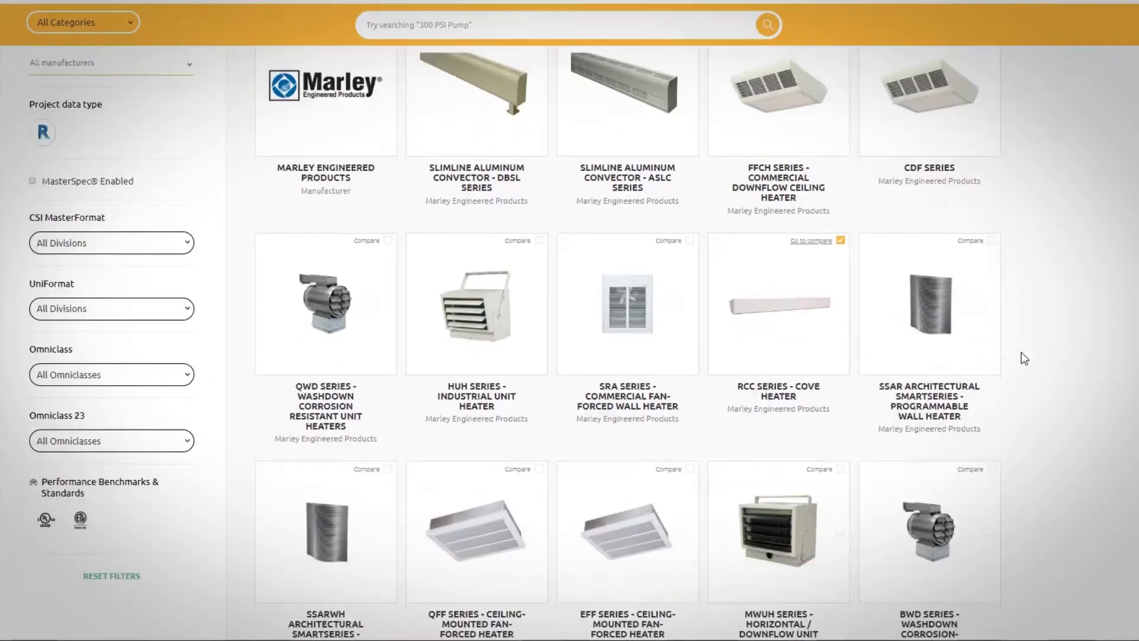
{"action": "scroll", "scroll_direction": "down", "scroll_amount": 3}
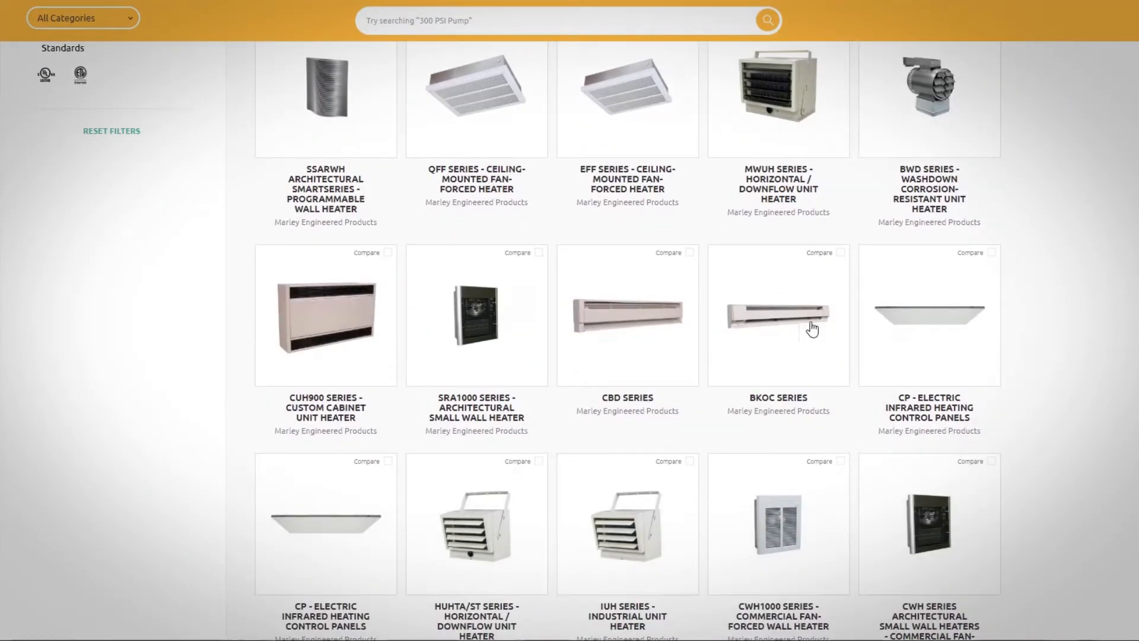
{"action": "left_click", "coordinate": [689, 252]}
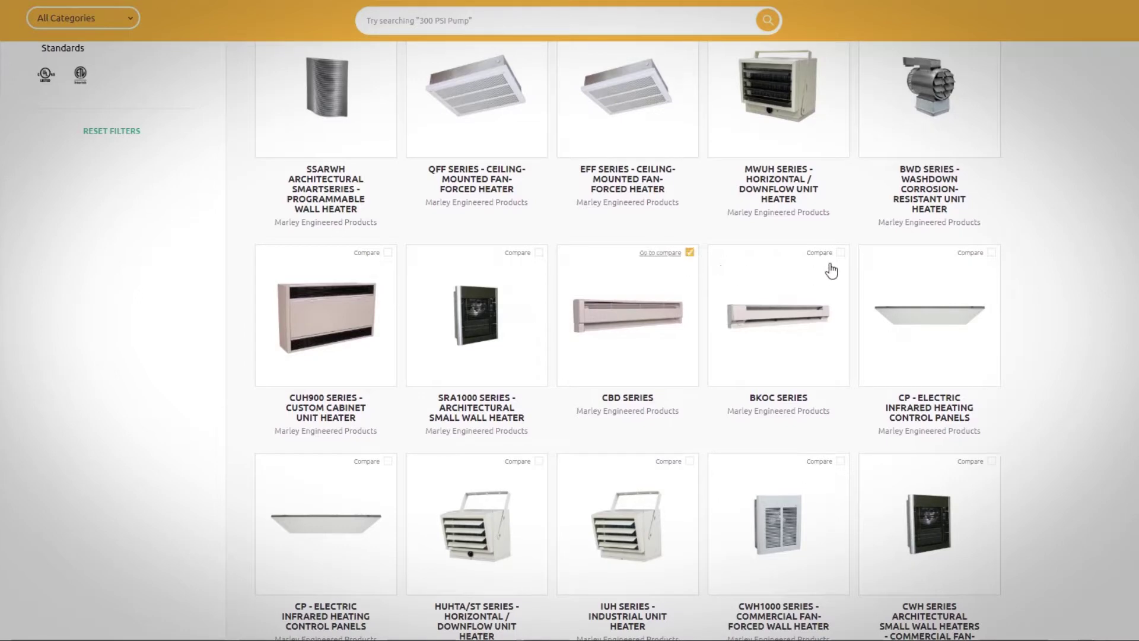
{"action": "left_click", "coordinate": [840, 252]}
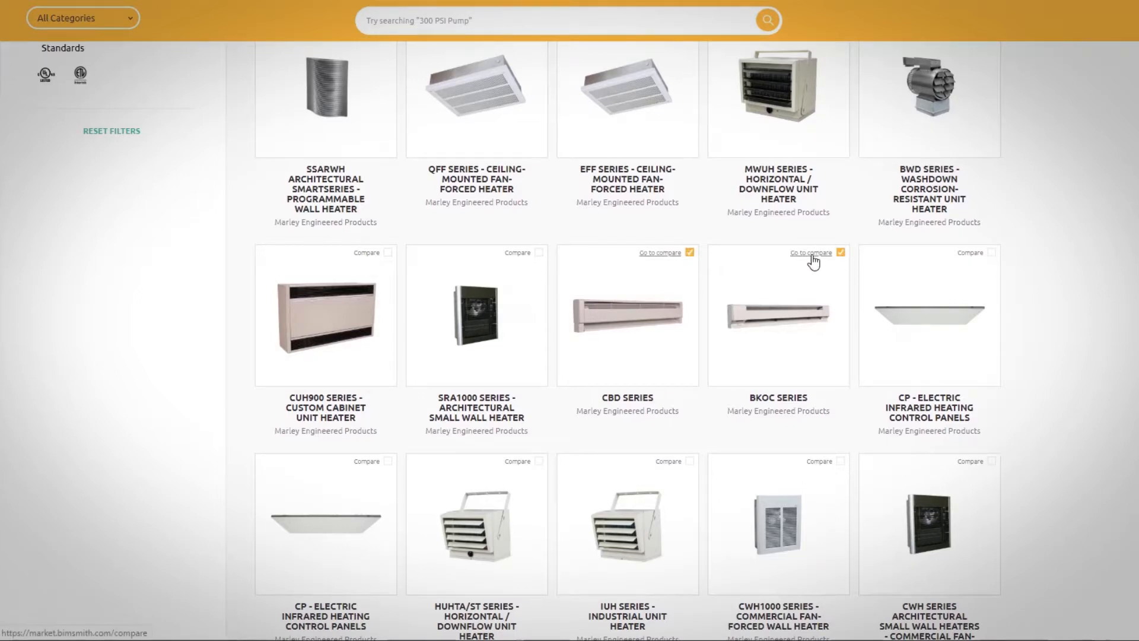
Compare the RCC, CBD and BKOC heaters, then get BKOC's Revit family.
{"action": "left_click", "coordinate": [810, 253]}
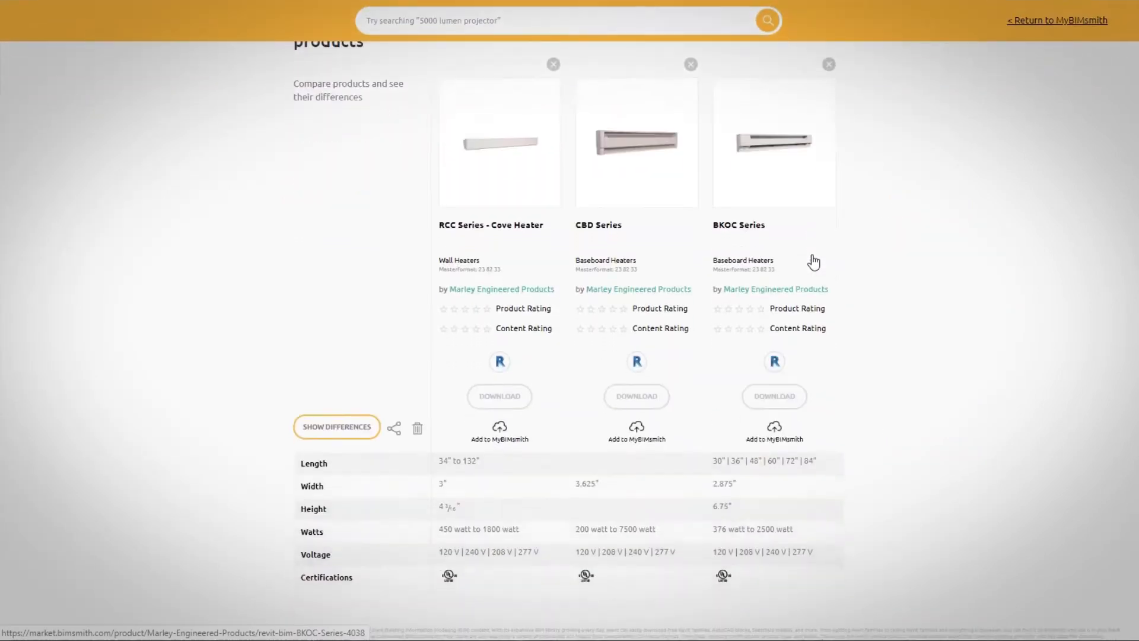
{"action": "mouse_move", "coordinate": [743, 231]}
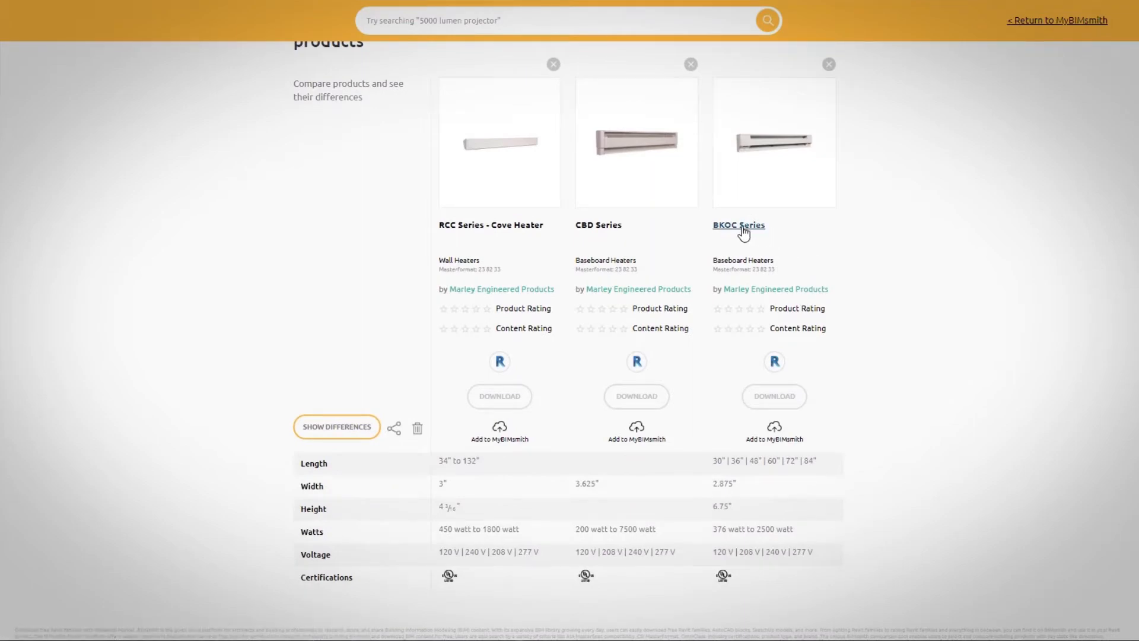
{"action": "left_click", "coordinate": [740, 225]}
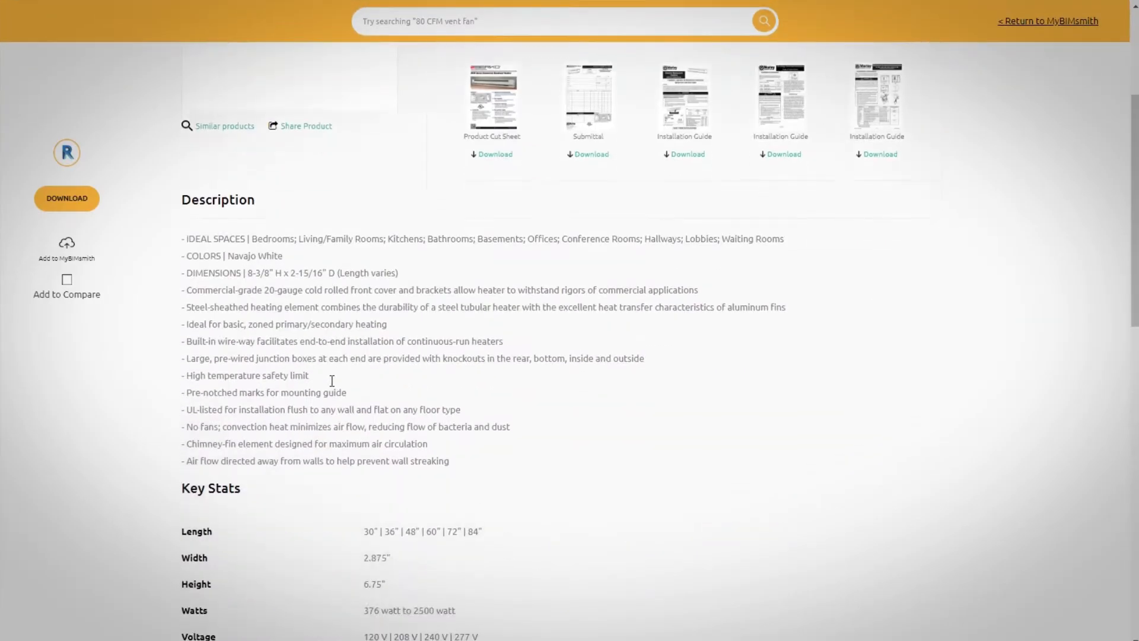
{"action": "scroll", "scroll_direction": "down", "scroll_amount": 3}
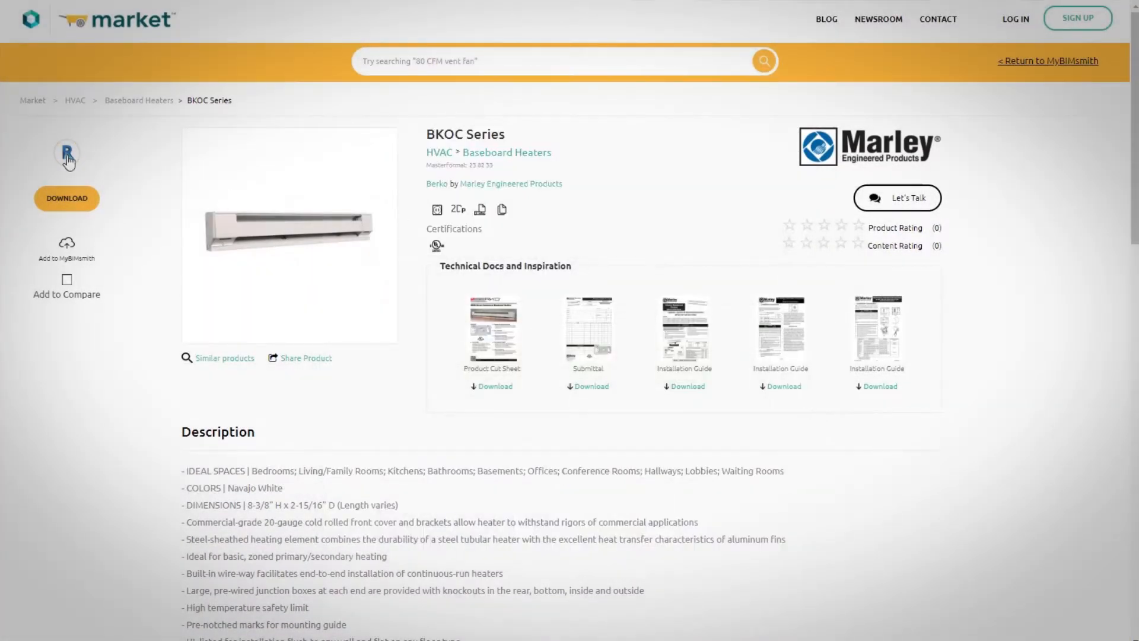
{"action": "left_click", "coordinate": [67, 199]}
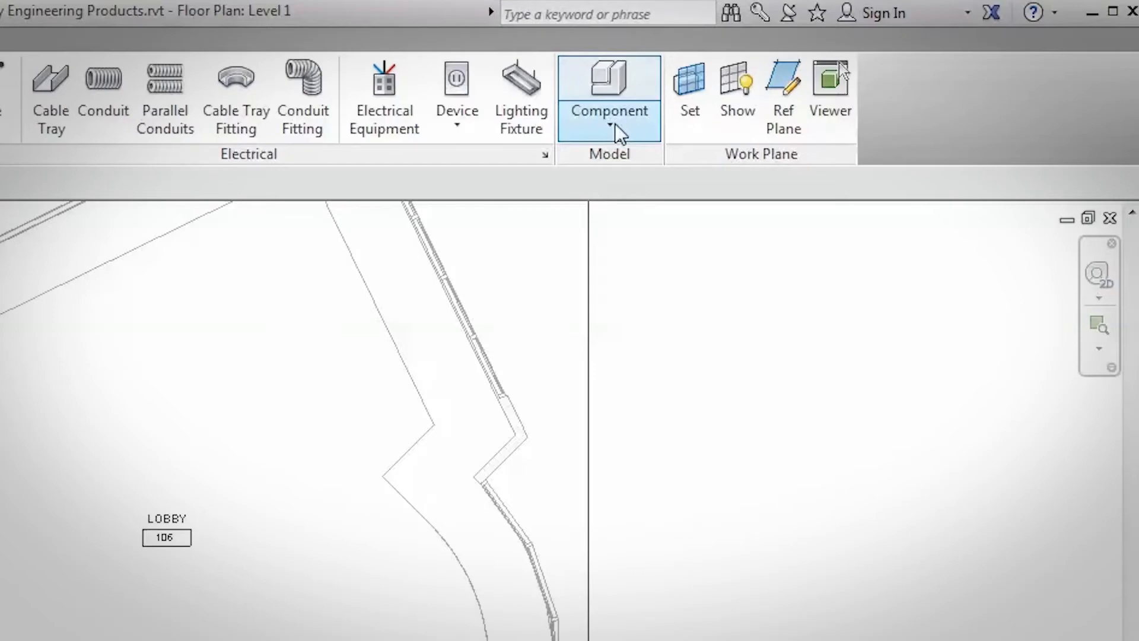
Load Electric_Baseboard_Heater-Berko-BKOC_Series.rfa through Component > Load Family.
{"action": "left_click", "coordinate": [608, 77]}
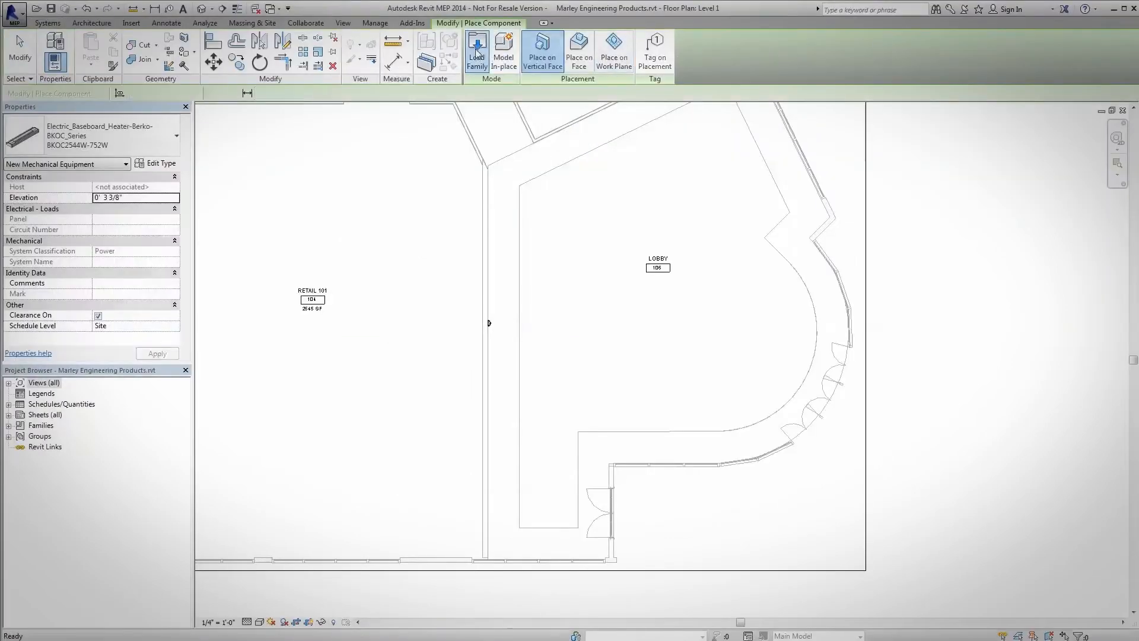
{"action": "left_click", "coordinate": [478, 48]}
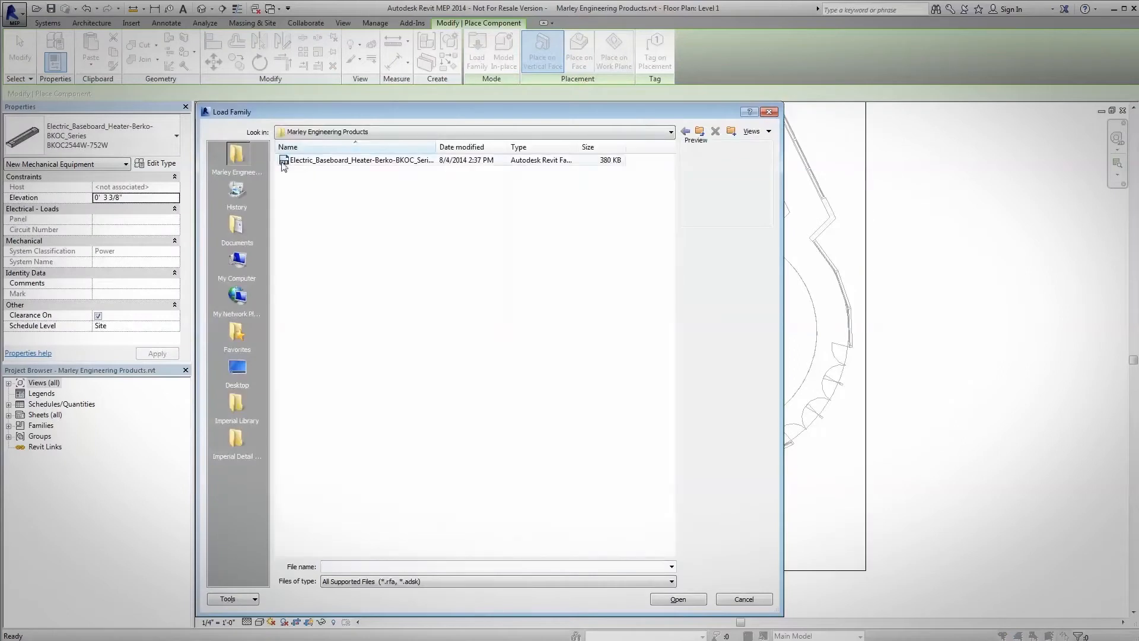
{"action": "left_click", "coordinate": [358, 160]}
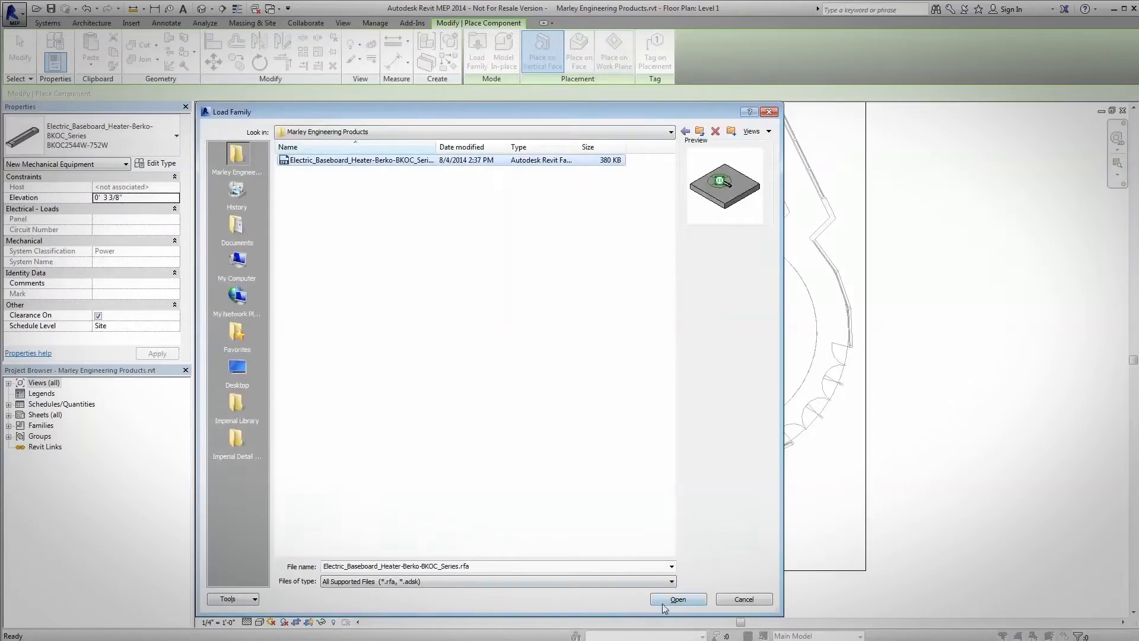
{"action": "left_click", "coordinate": [677, 598]}
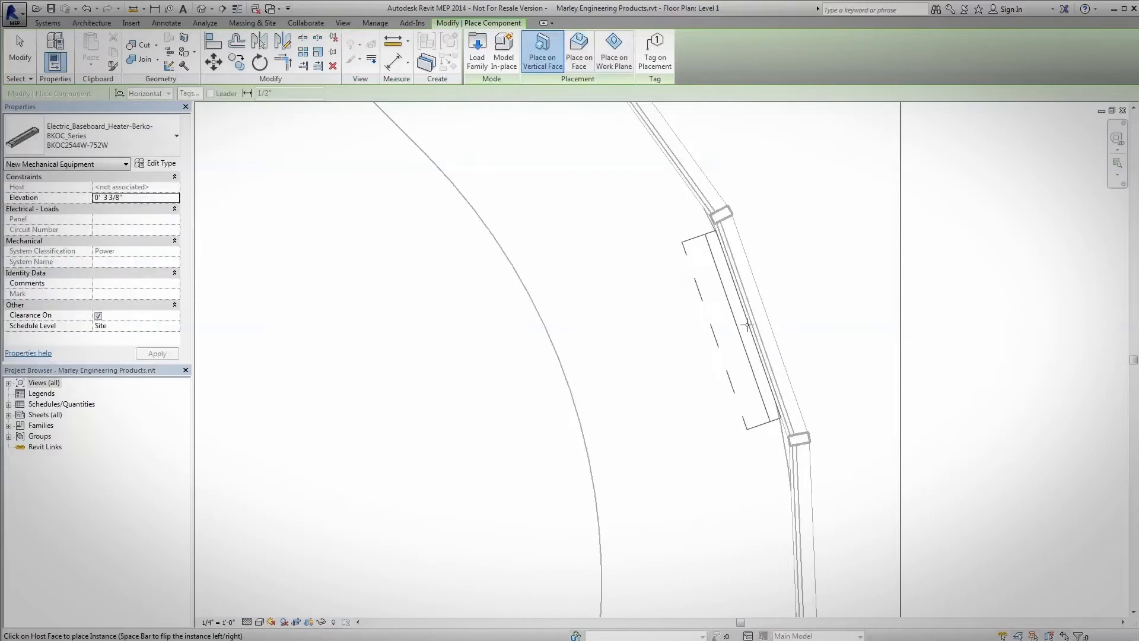
Cancel the heater placement on the wall with Escape.
{"action": "key", "text": "Escape"}
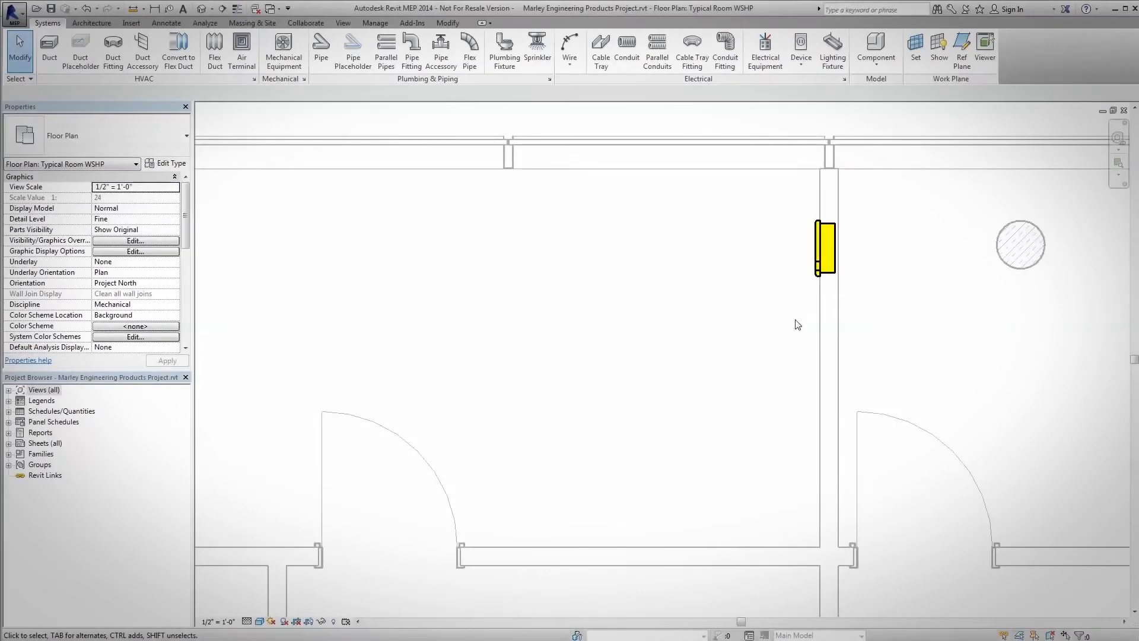
Create a power circuit for the heater and assign it to a panel.
{"action": "left_click", "coordinate": [826, 248]}
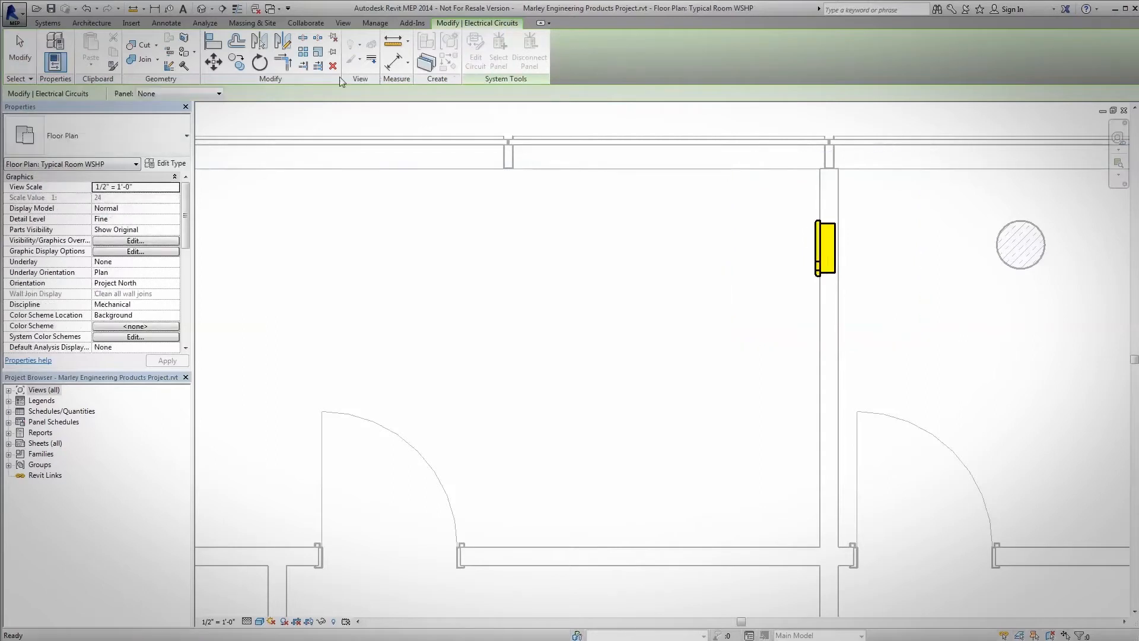
{"action": "left_click", "coordinate": [222, 93]}
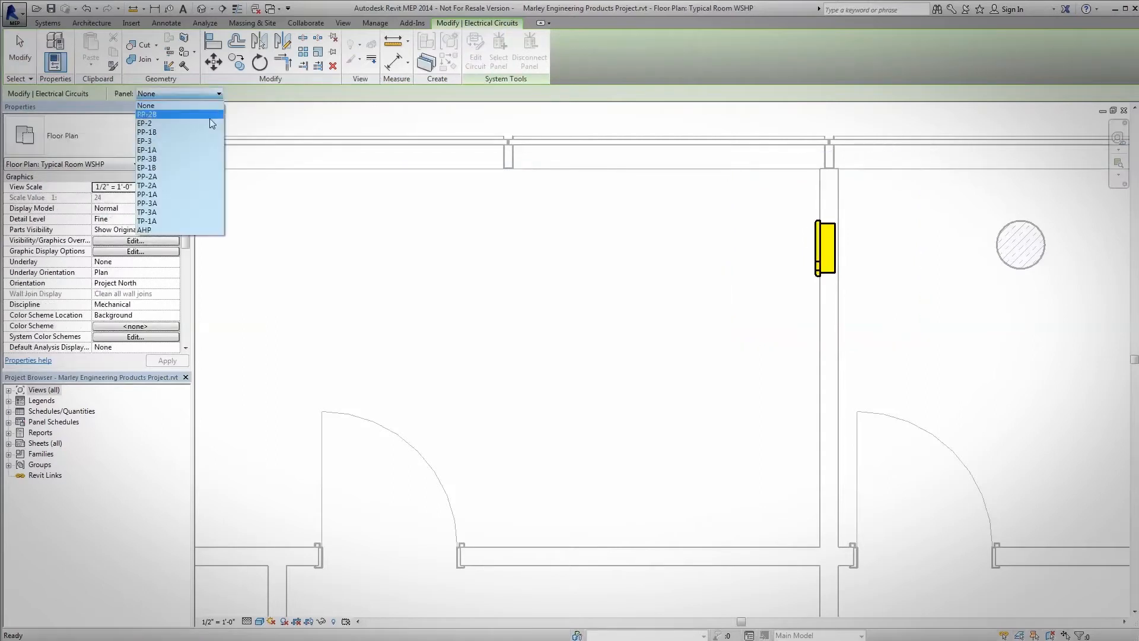
{"action": "left_click", "coordinate": [146, 114]}
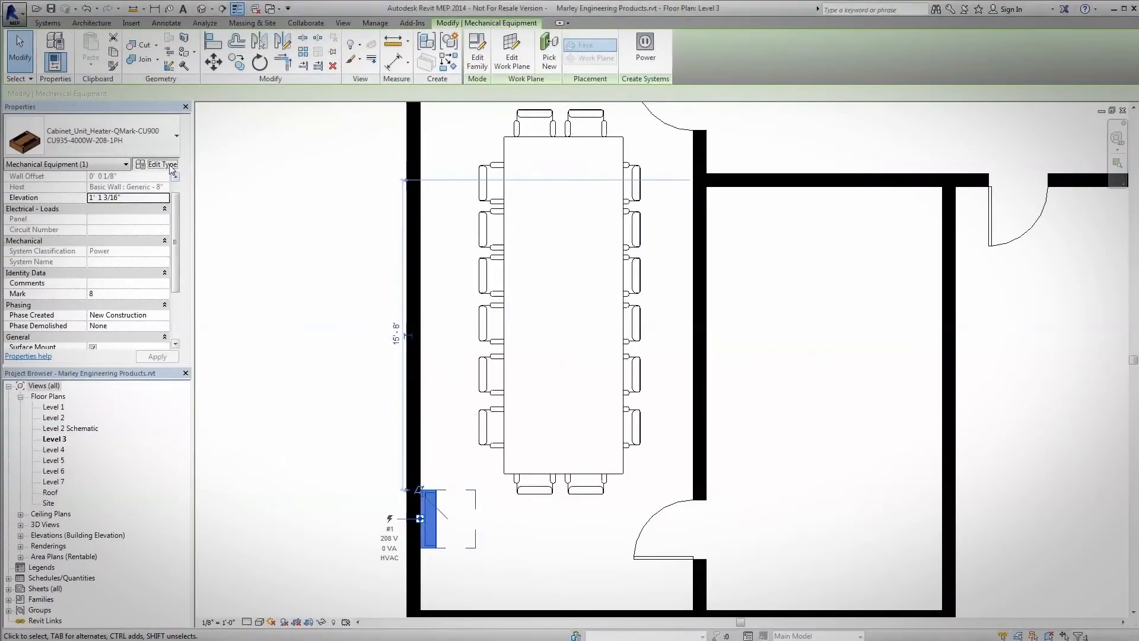
Review the CU900 heater's 4000 W, 208 V type properties, then browse Marley heaters.
{"action": "left_click", "coordinate": [161, 165]}
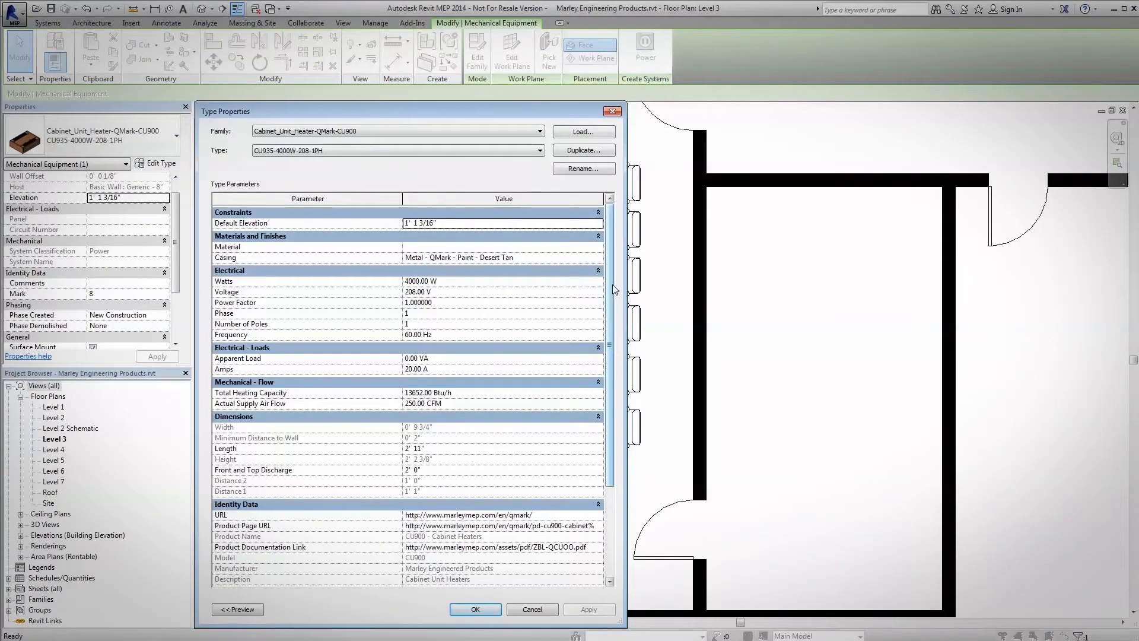
{"action": "scroll", "scroll_direction": "down", "scroll_amount": 3}
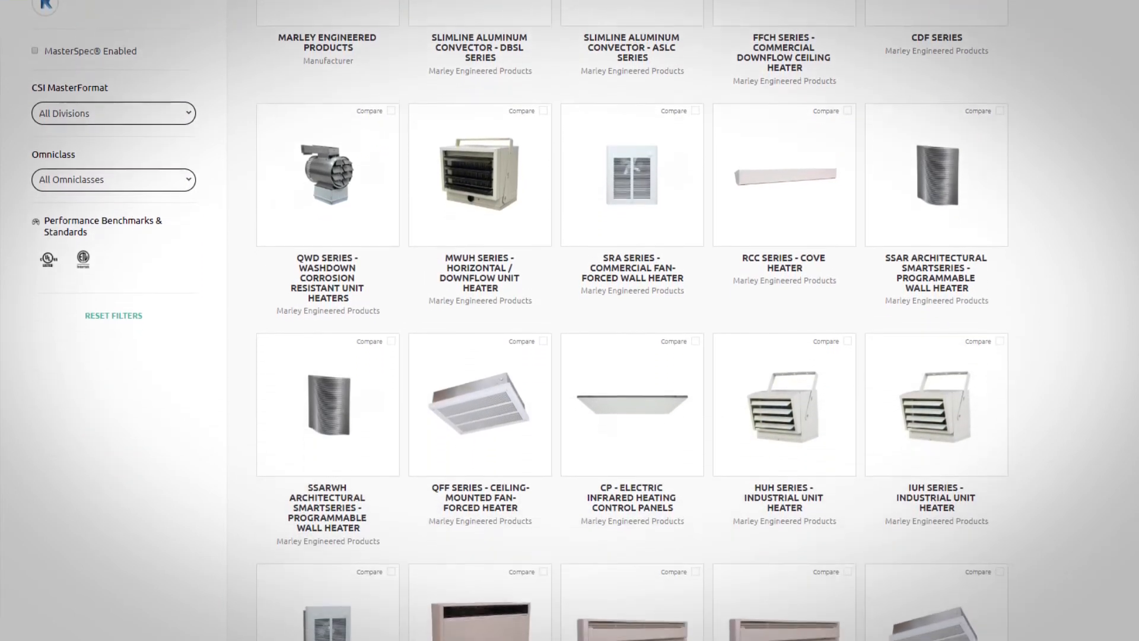
{"action": "scroll", "scroll_direction": "down", "scroll_amount": 3}
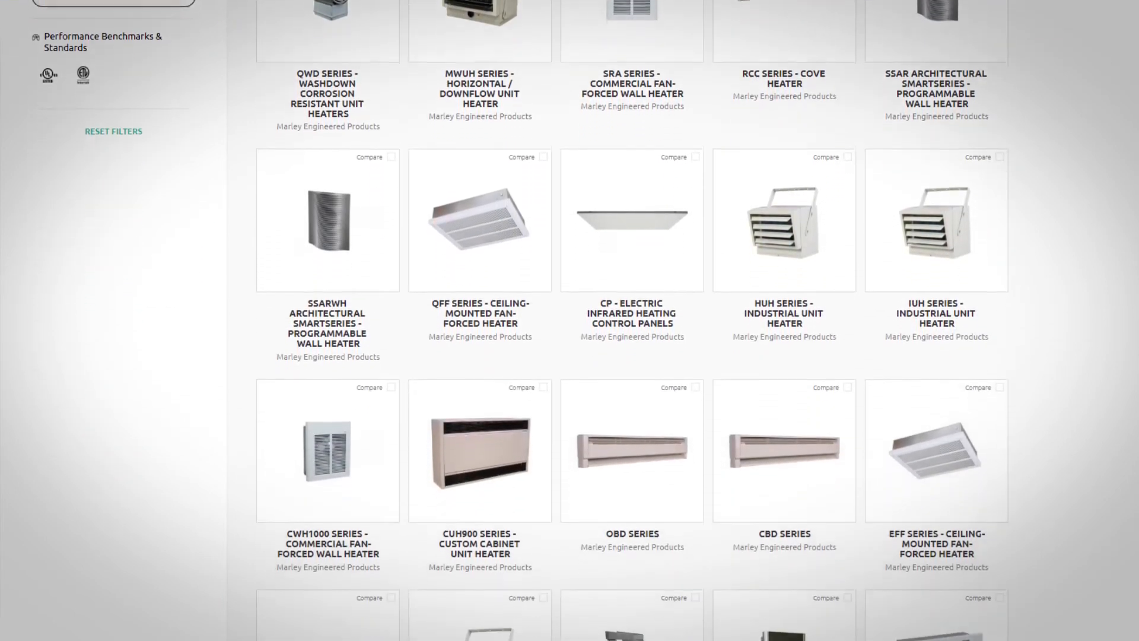